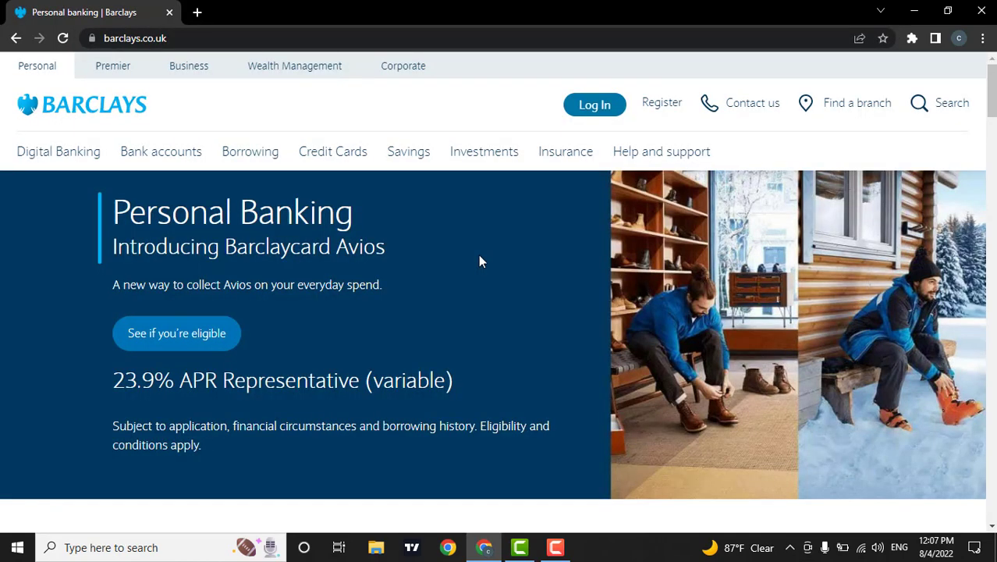
pyautogui.moveTo(637, 287)
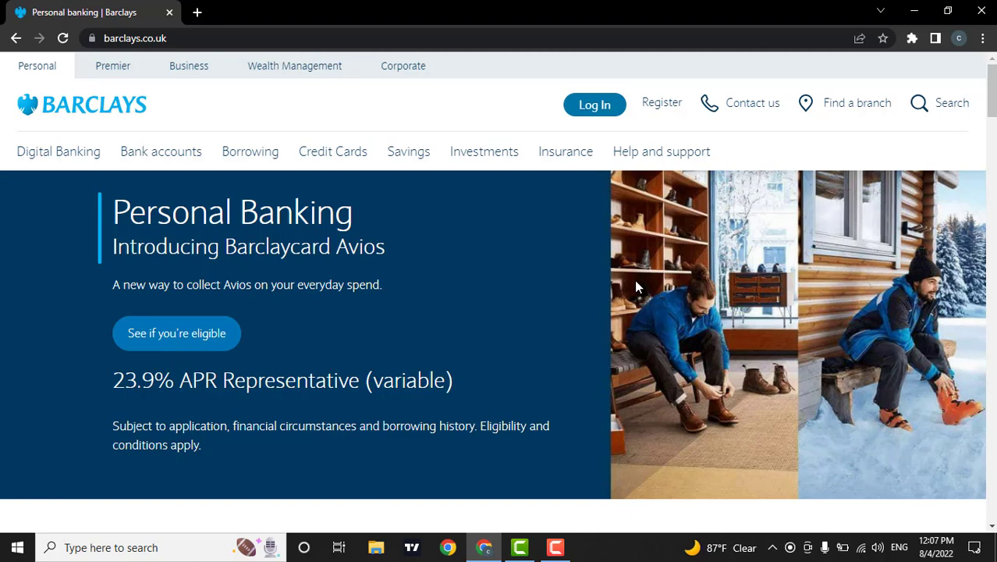
pyautogui.moveTo(677, 170)
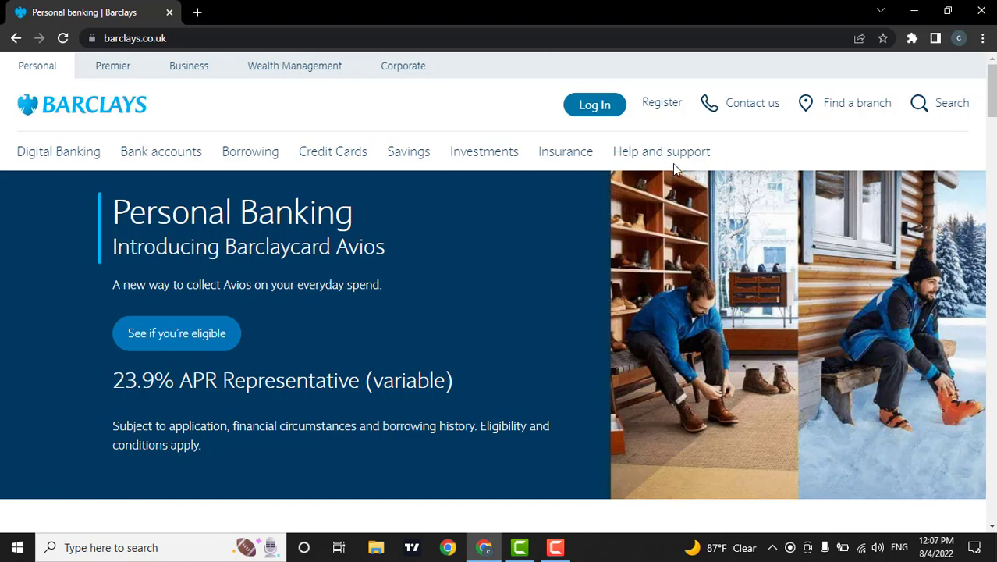
pyautogui.moveTo(777, 161)
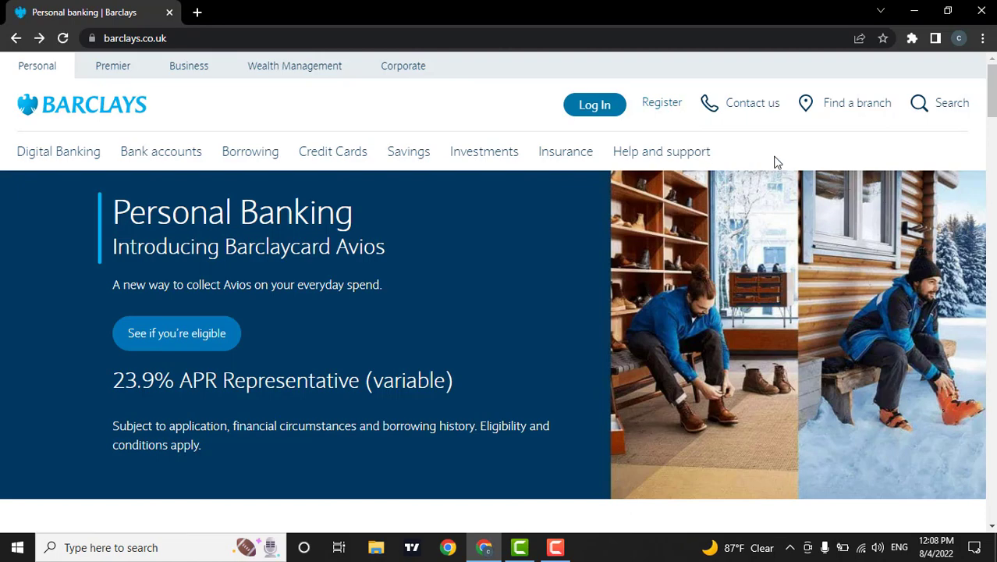
pyautogui.moveTo(645, 118)
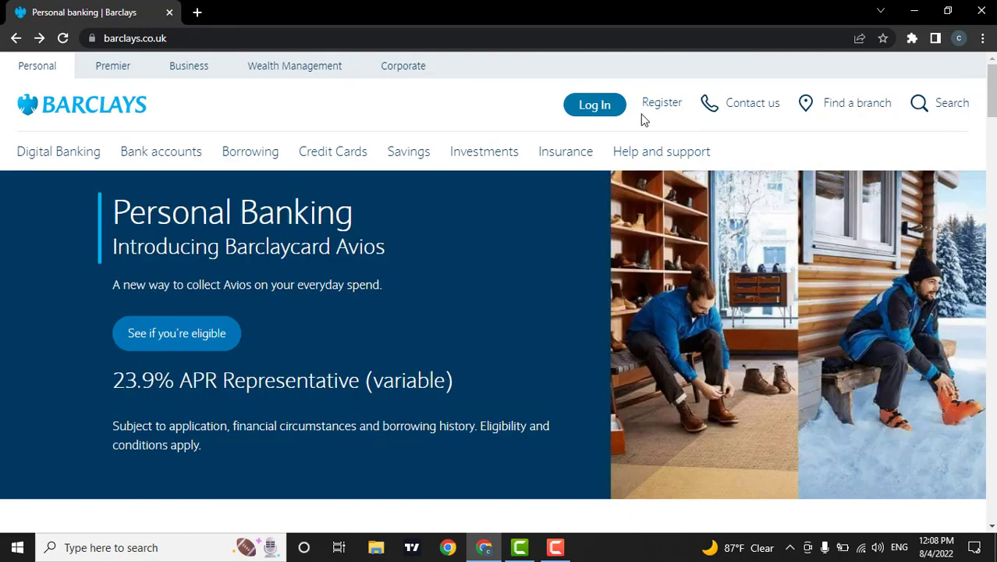
pyautogui.moveTo(595, 104)
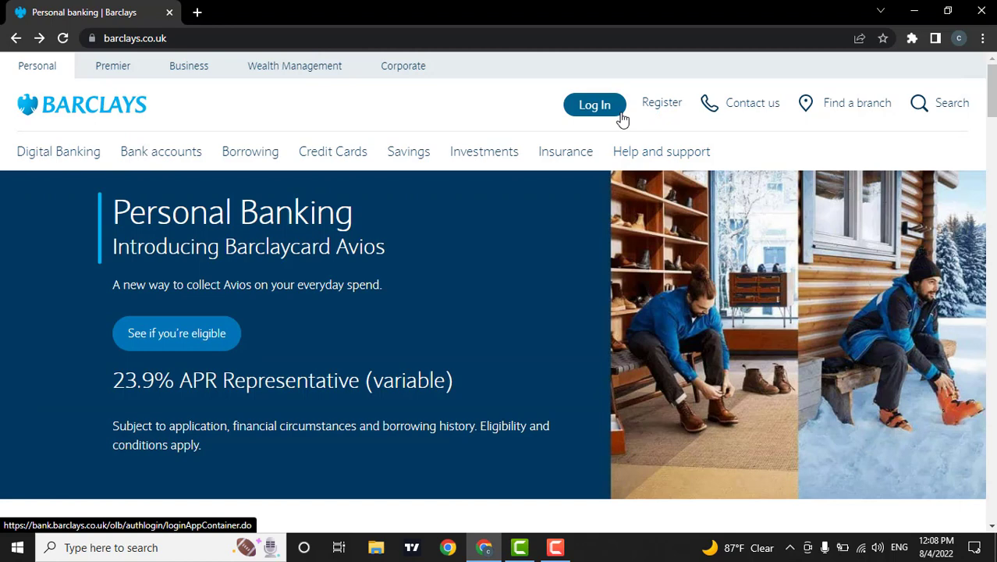
pyautogui.moveTo(661, 103)
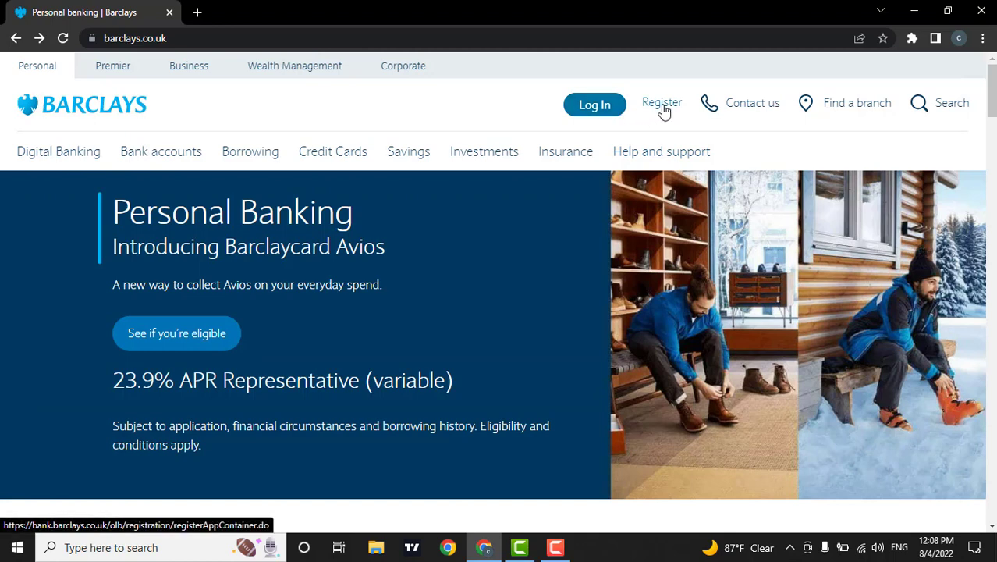
# Step: Go to the Register for Online Banking page from the site header
pyautogui.click(662, 103)
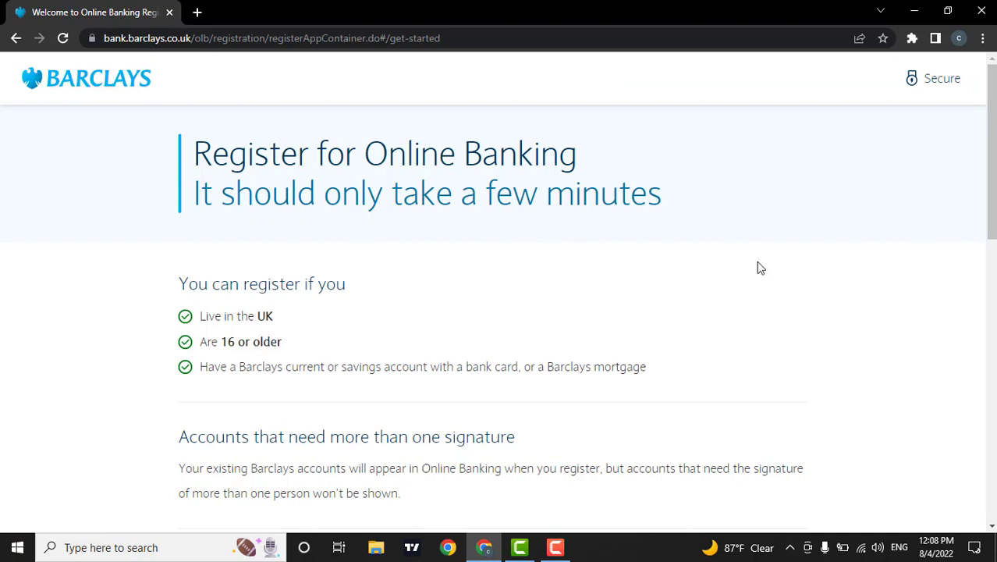
pyautogui.moveTo(398, 326)
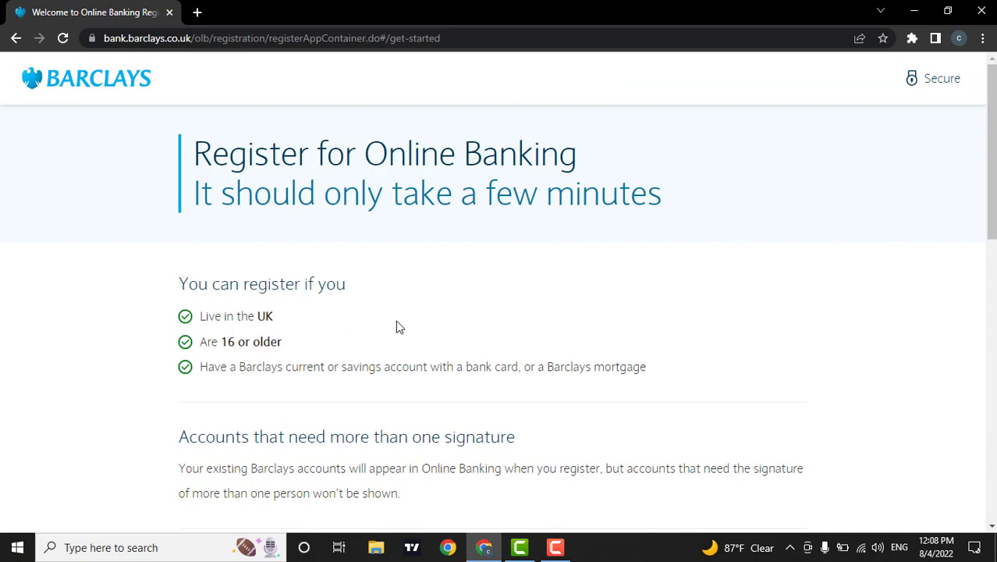
# Step: Start registration so the empty Your details form (surname, date of birth, postcode) appears
pyautogui.scroll(-3)
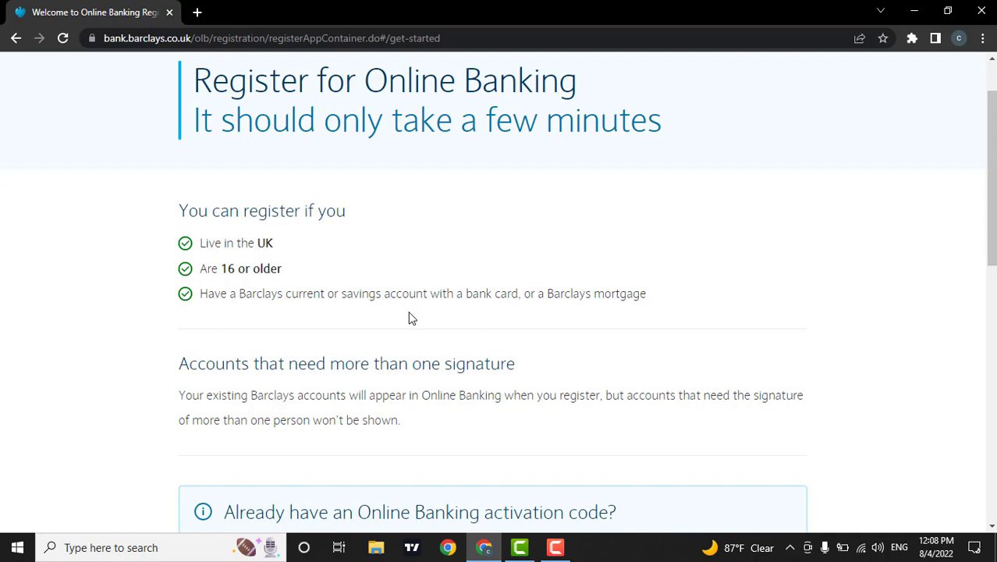
pyautogui.scroll(-3)
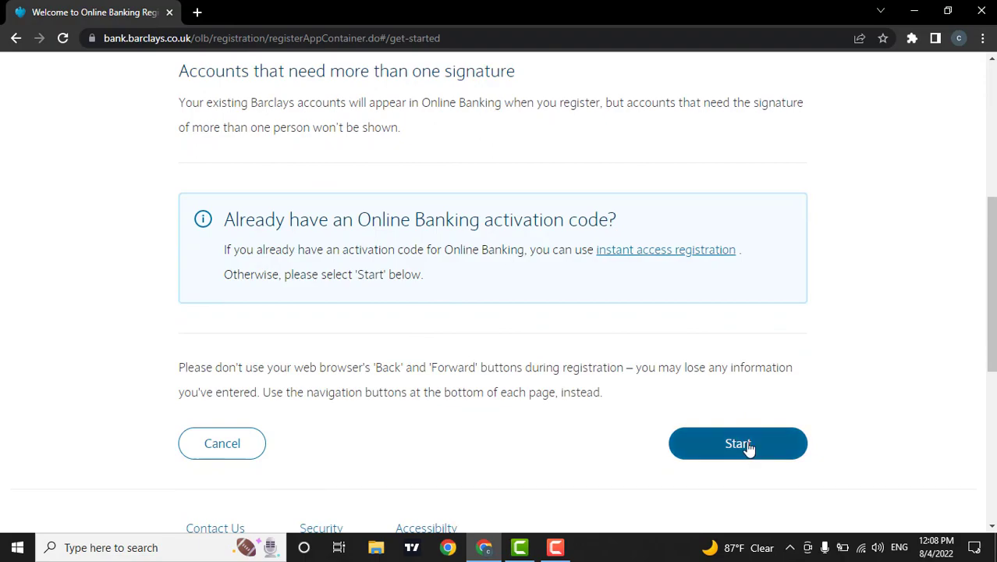
pyautogui.click(736, 443)
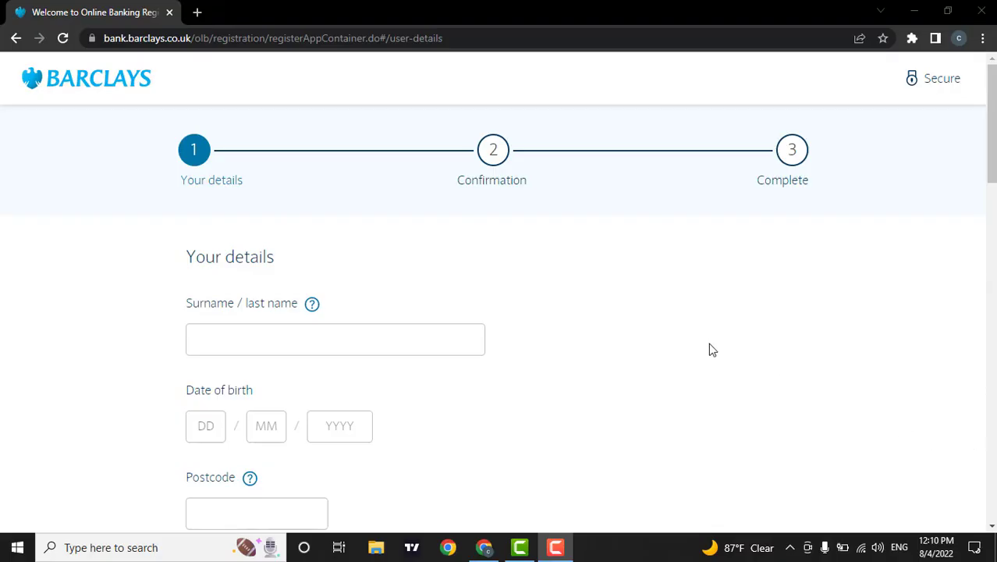
pyautogui.moveTo(518, 307)
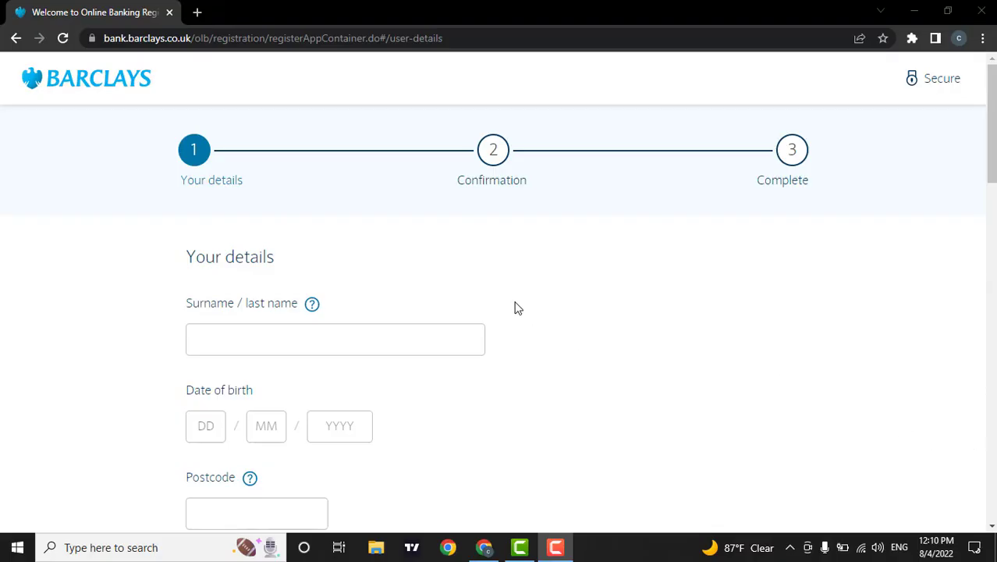
pyautogui.scroll(-3)
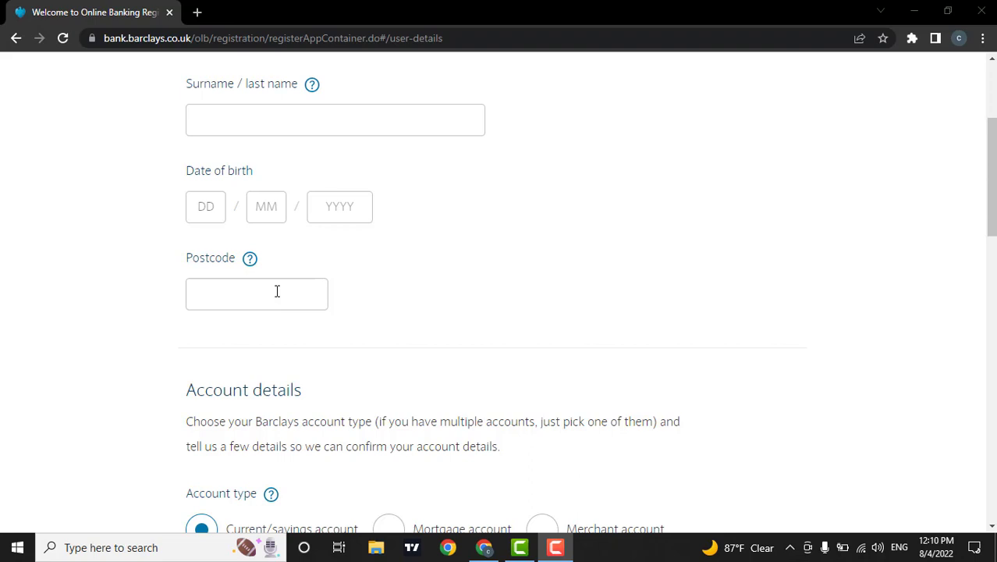
pyautogui.scroll(-3)
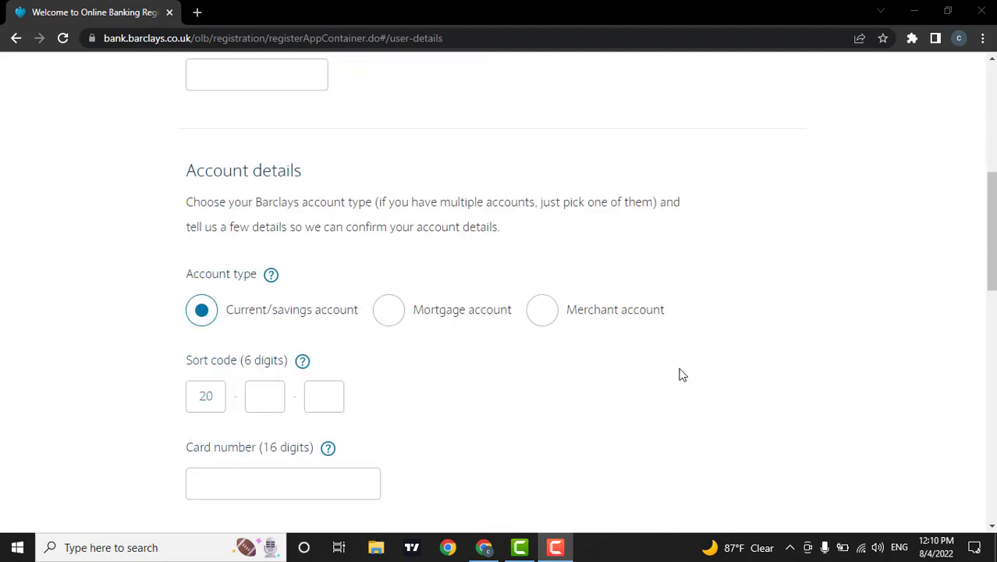
pyautogui.moveTo(306, 346)
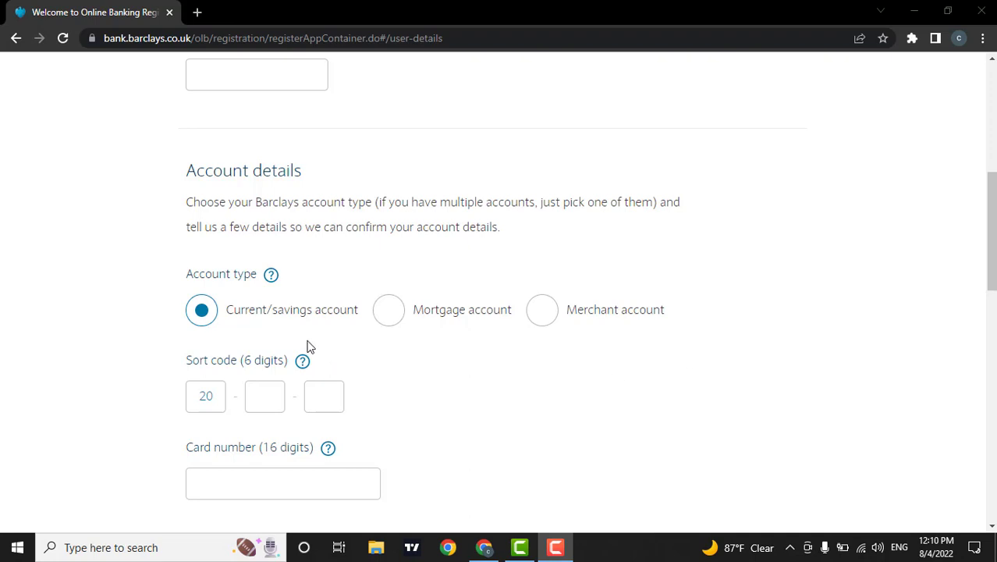
pyautogui.moveTo(328, 323)
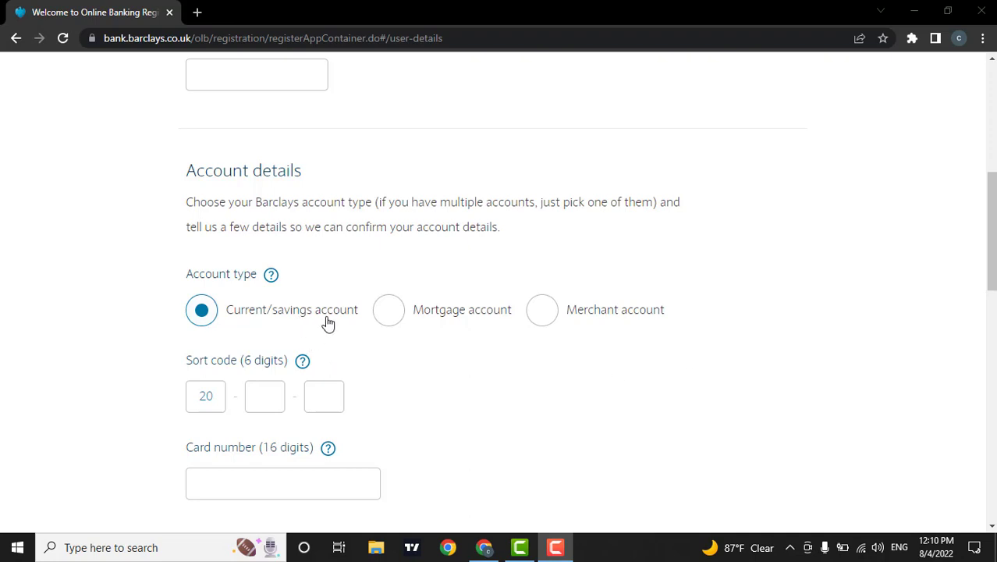
pyautogui.moveTo(315, 328)
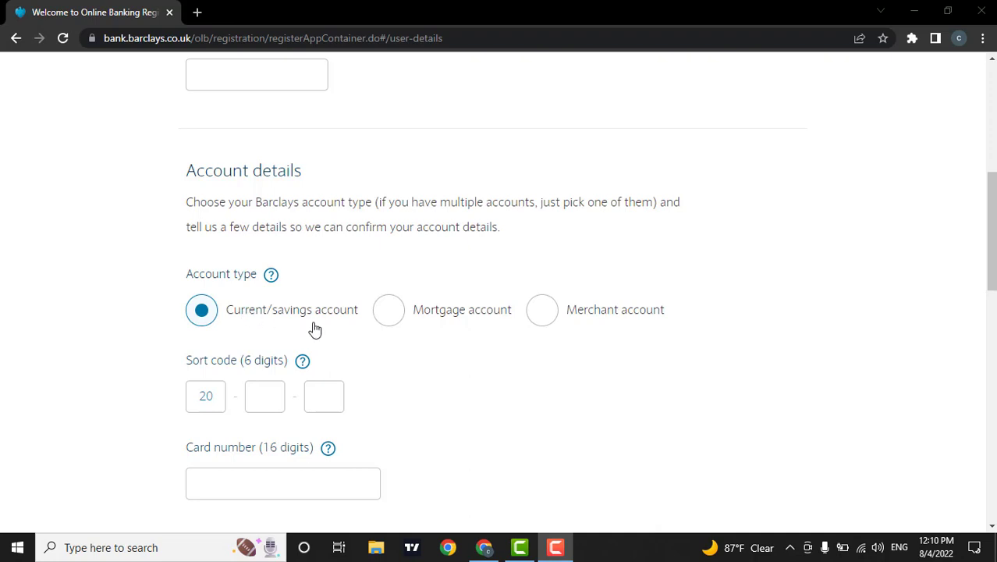
pyautogui.moveTo(543, 309)
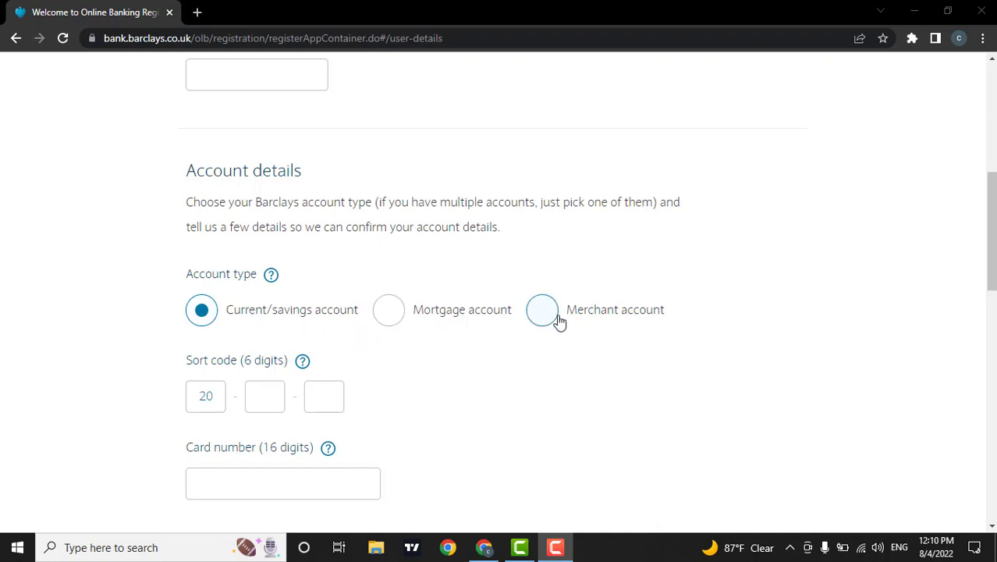
pyautogui.click(543, 309)
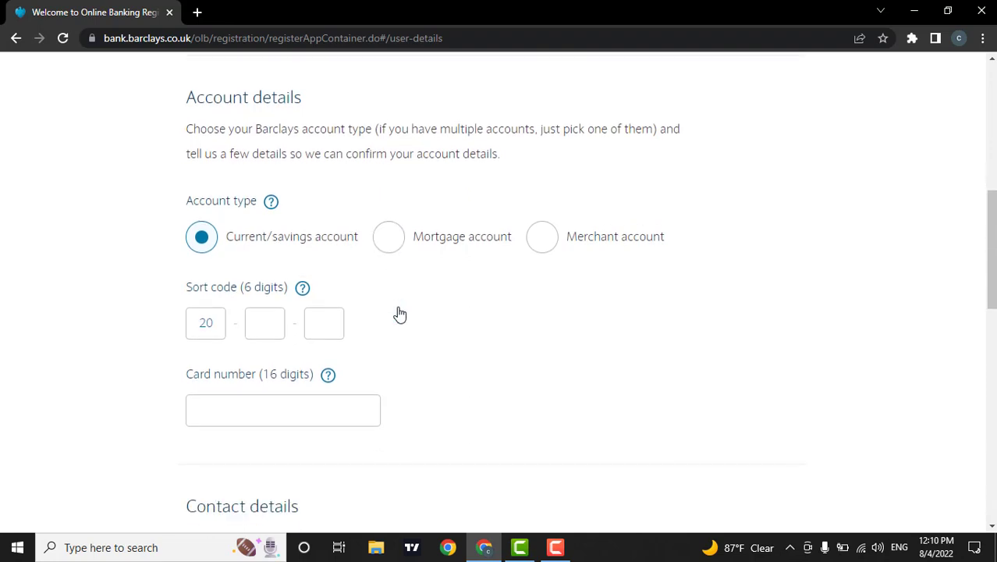
pyautogui.moveTo(393, 312)
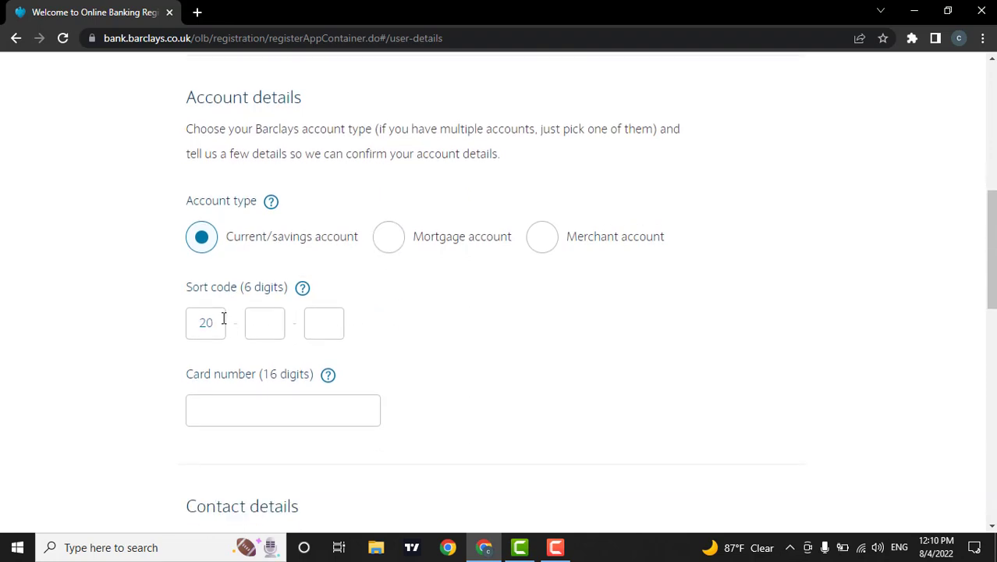
pyautogui.scroll(-3)
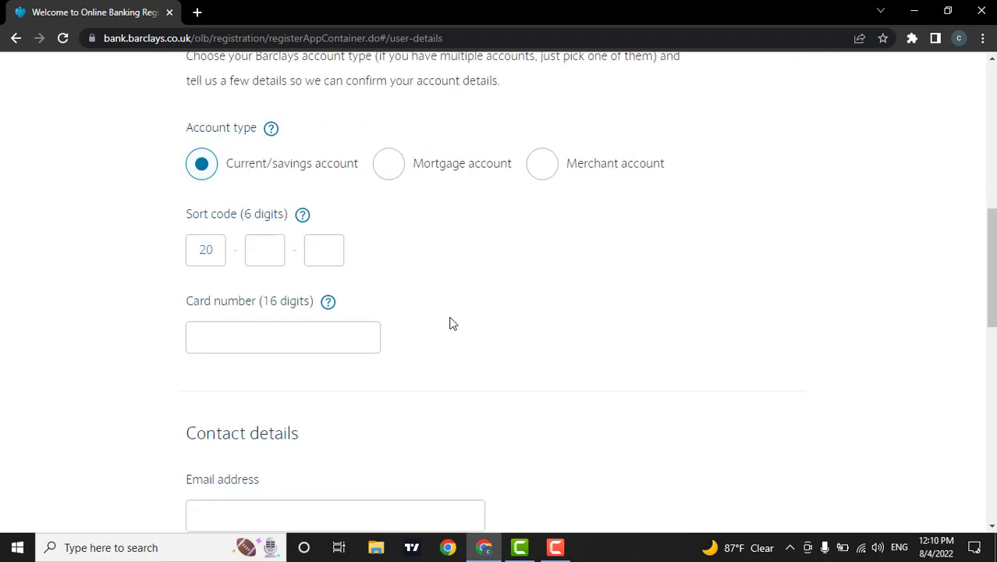
pyautogui.moveTo(403, 327)
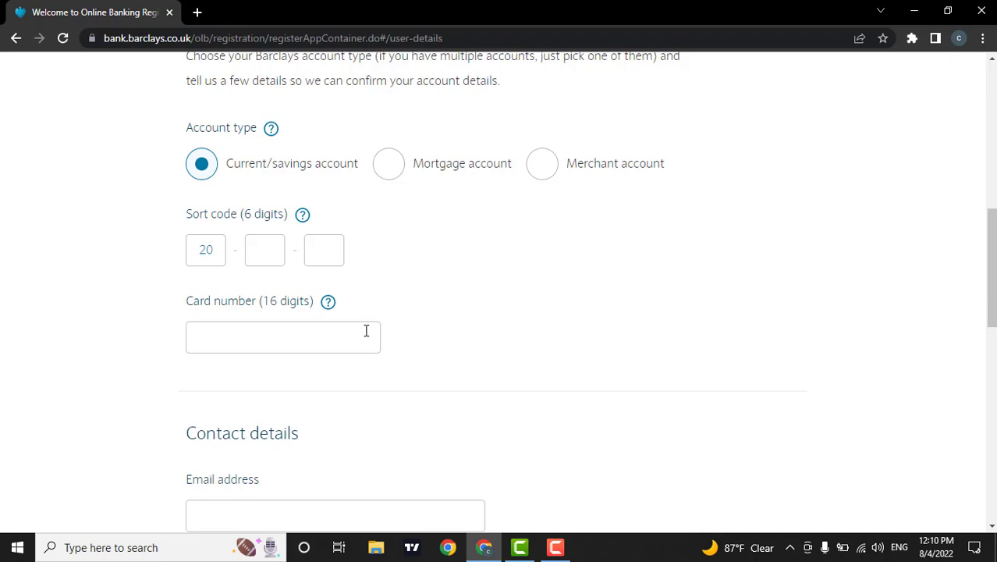
# Step: Tick the marketing opt-out box under Confirm email address in Contact details
pyautogui.scroll(-3)
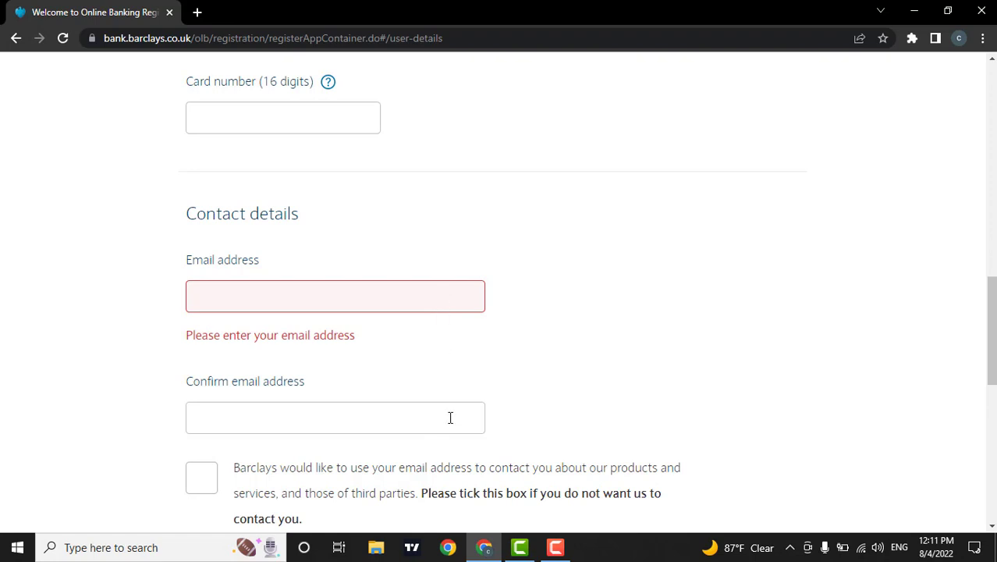
pyautogui.scroll(-3)
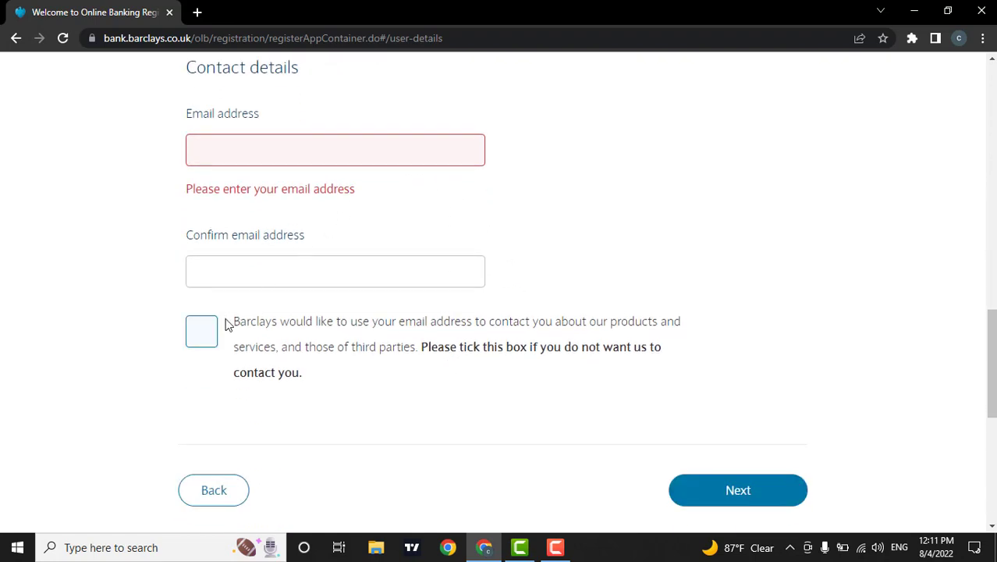
pyautogui.click(201, 331)
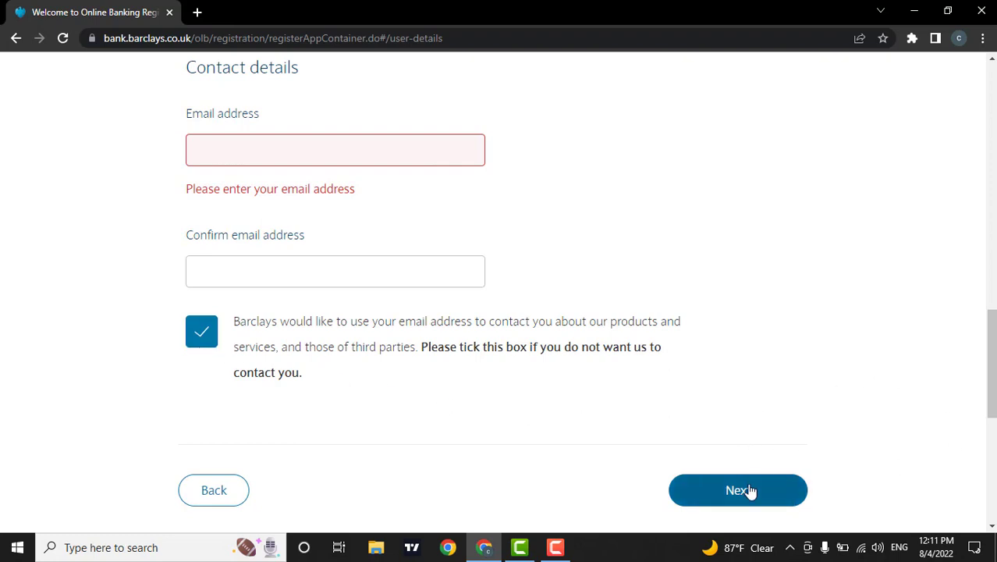
pyautogui.scroll(-3)
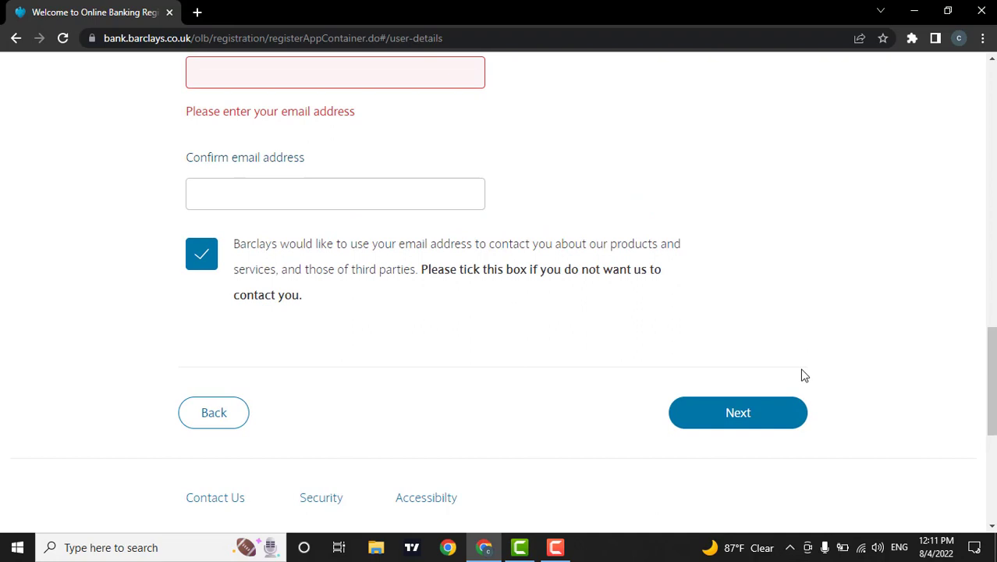